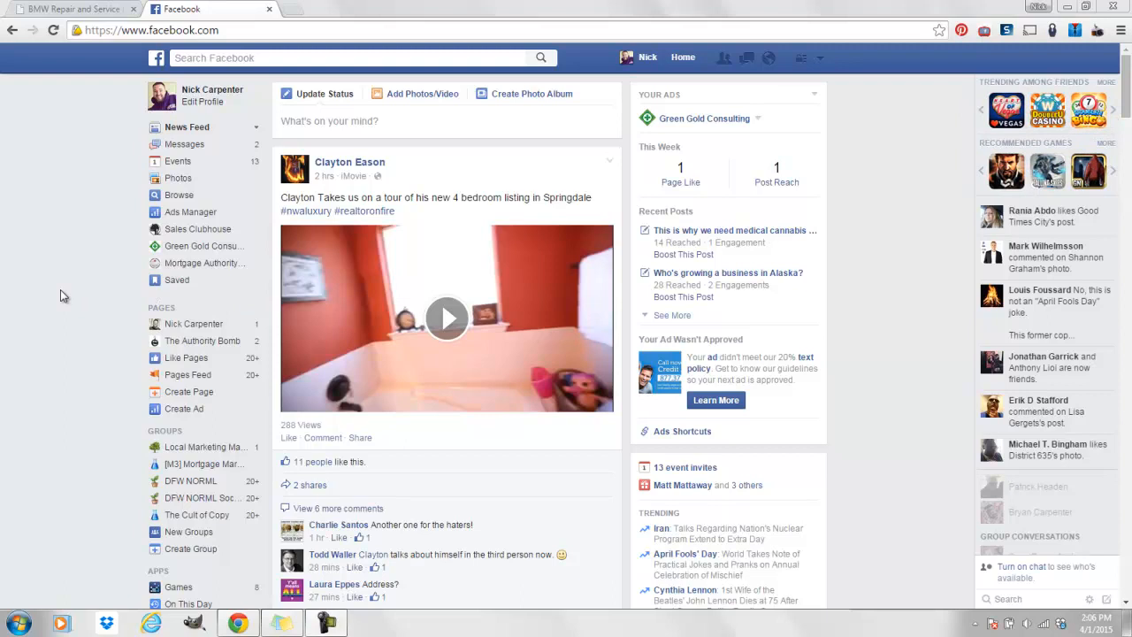
mouse_move(39, 281)
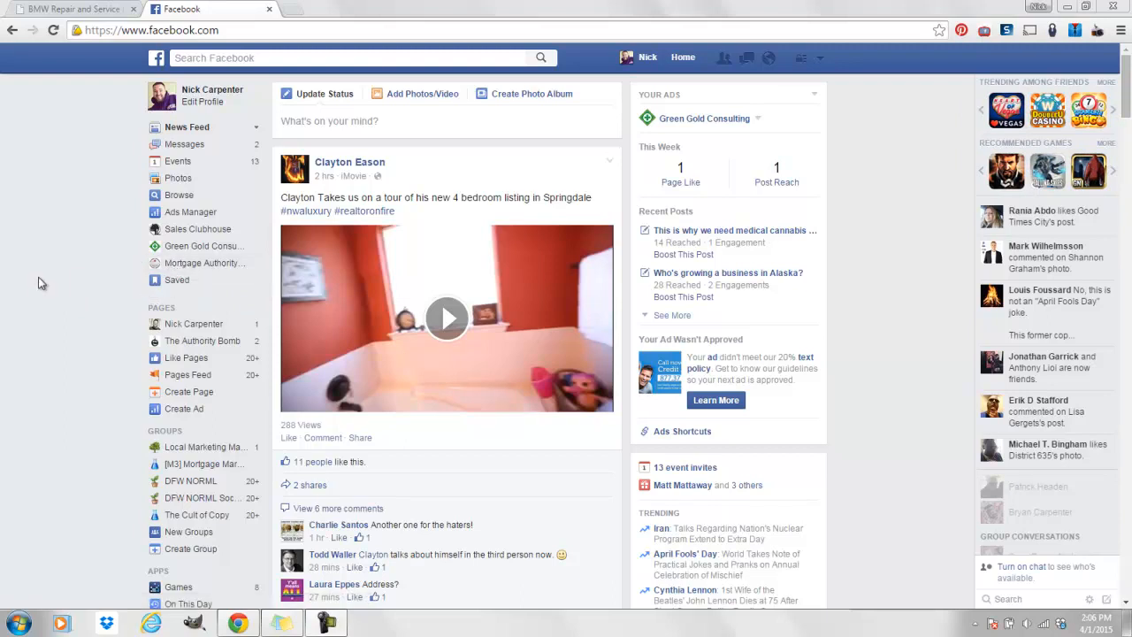
mouse_move(82, 294)
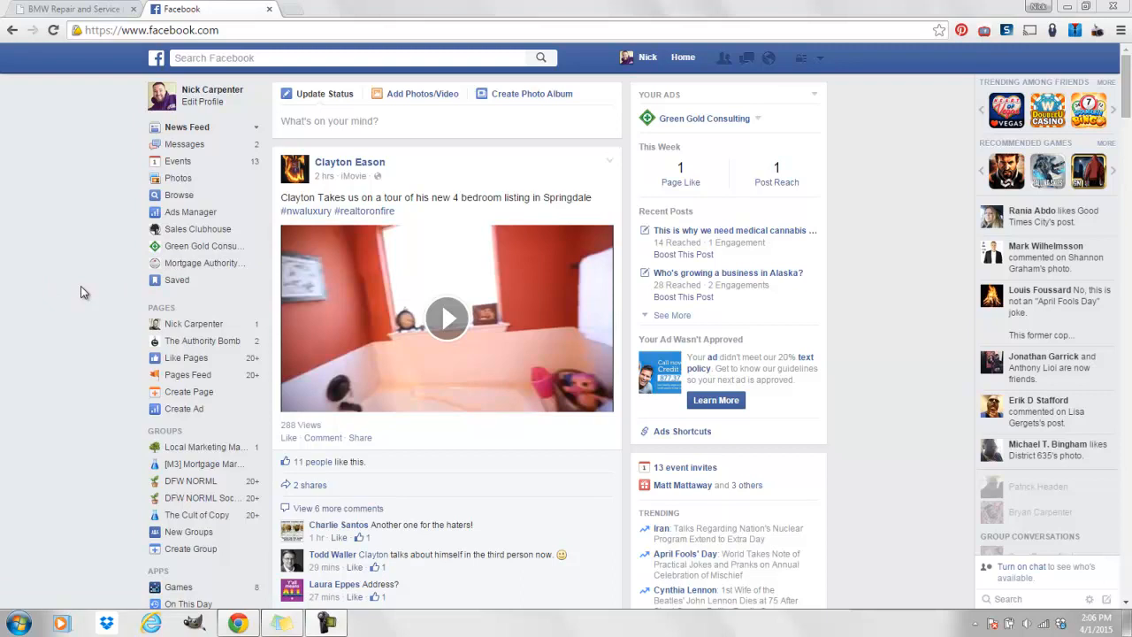
mouse_move(445, 336)
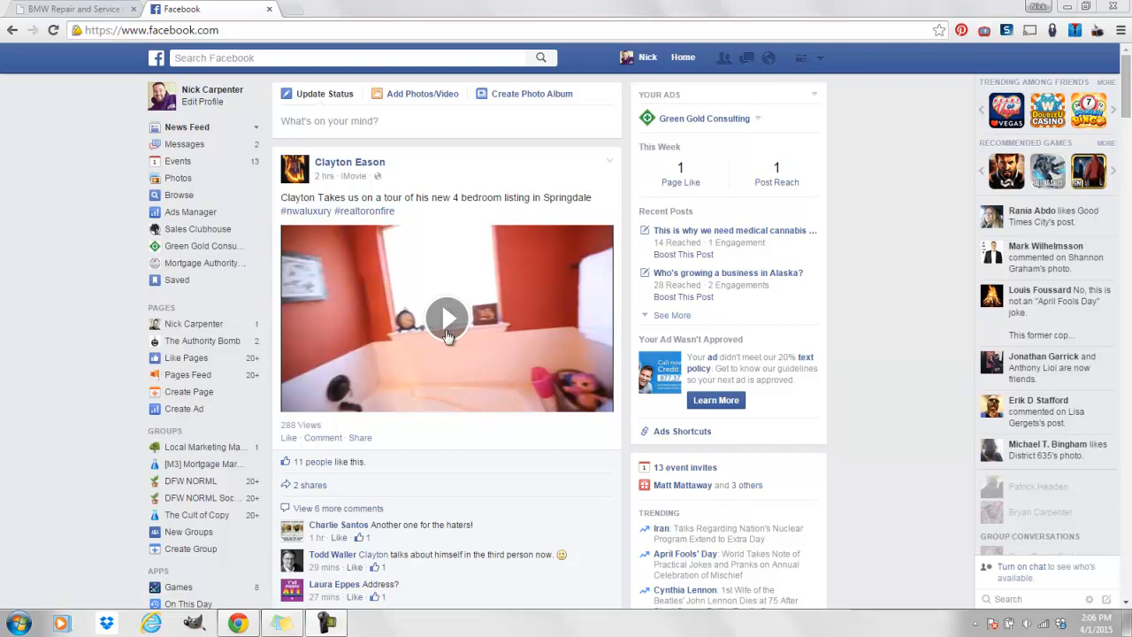
- Play the Springdale house tour video and pause it on the kitchen and living-room scene
left_click(446, 318)
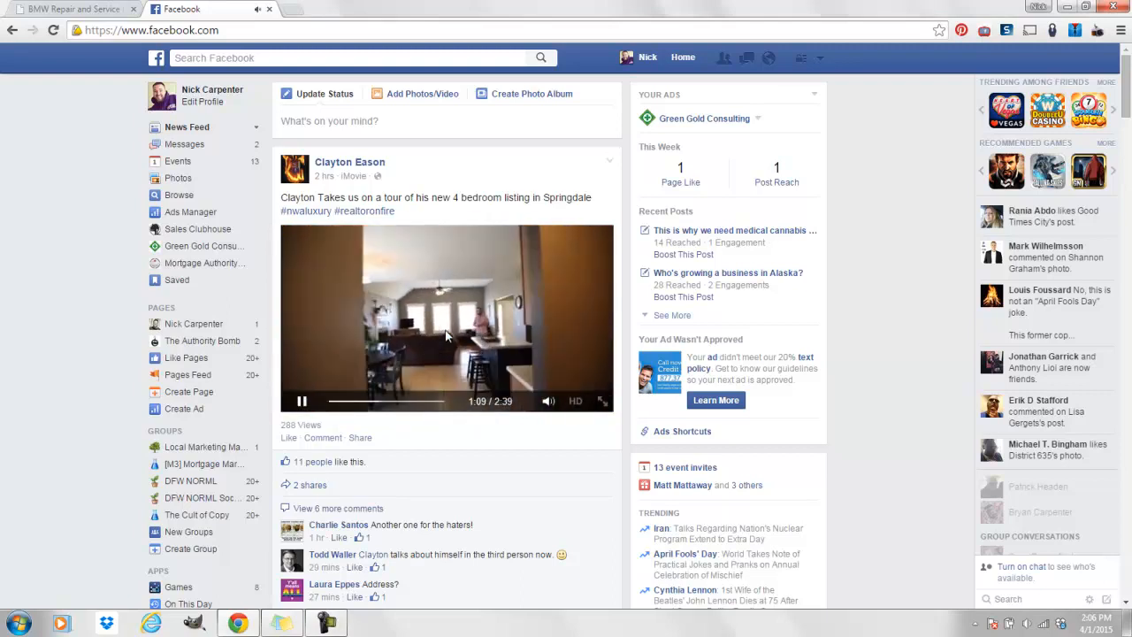
left_click(301, 399)
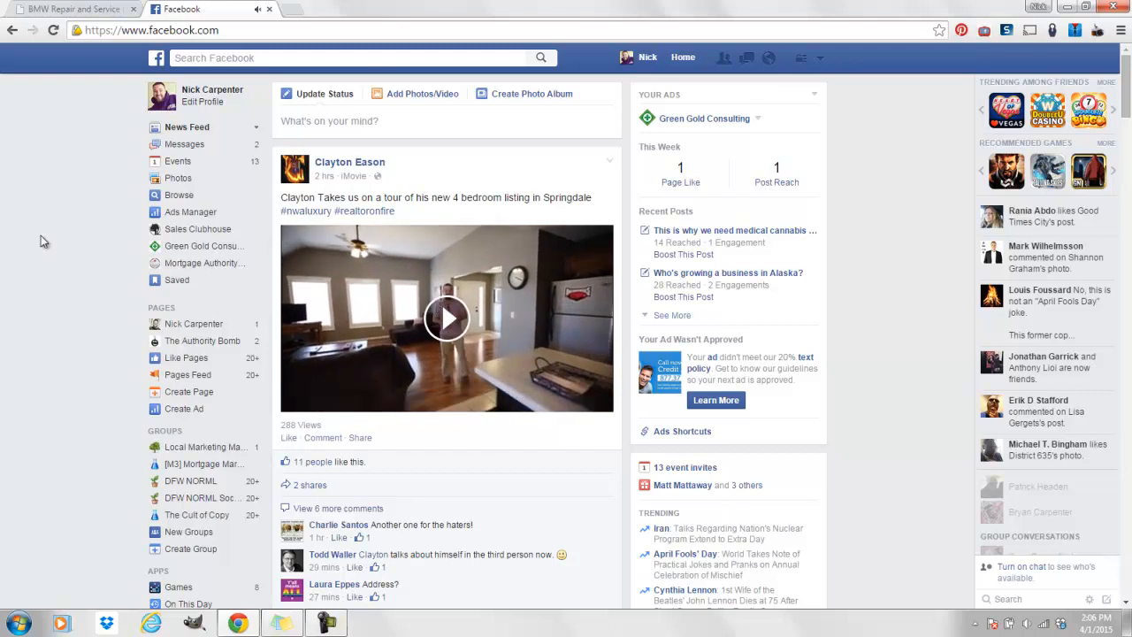
mouse_move(62, 254)
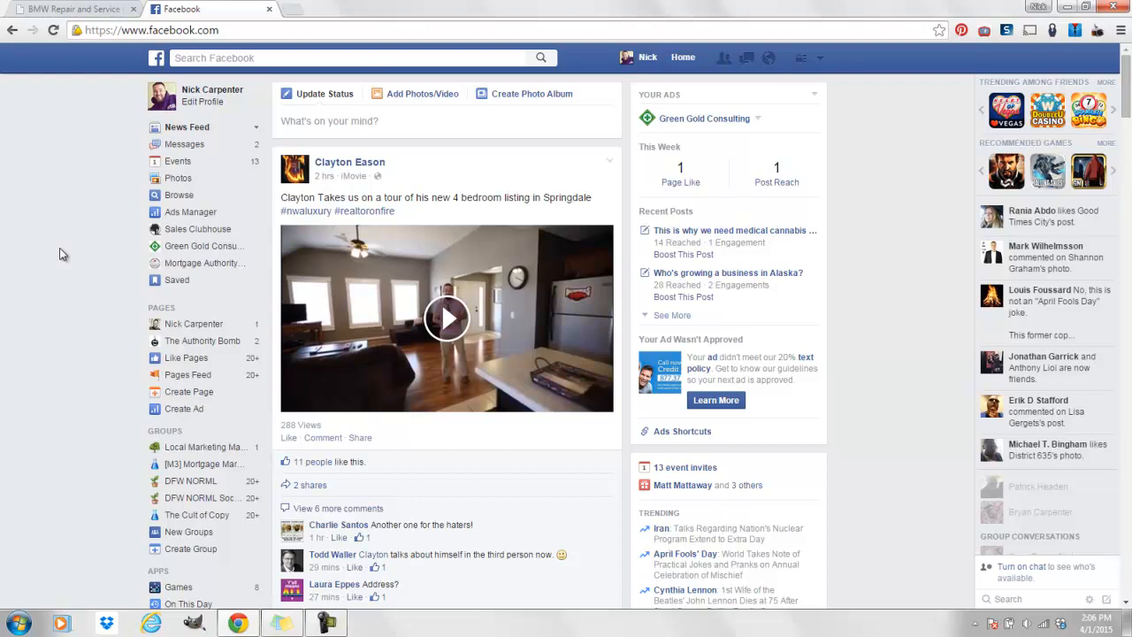
- Scroll the feed down until Suggested Videos and a sponsored real-estate post appear below
scroll("down", 3)
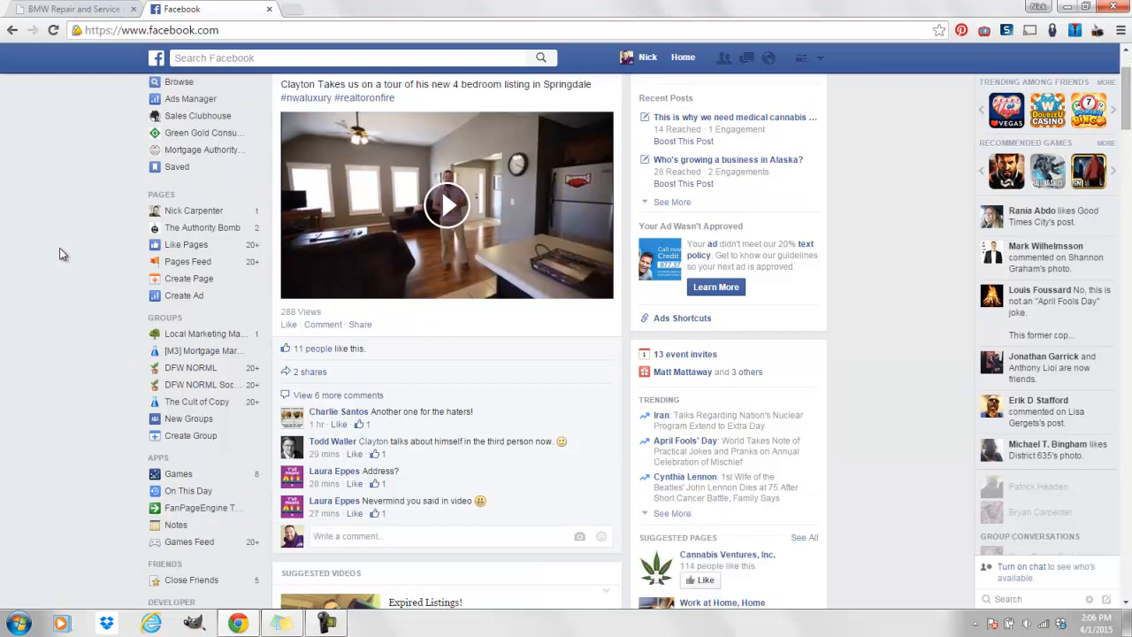
scroll("down", 3)
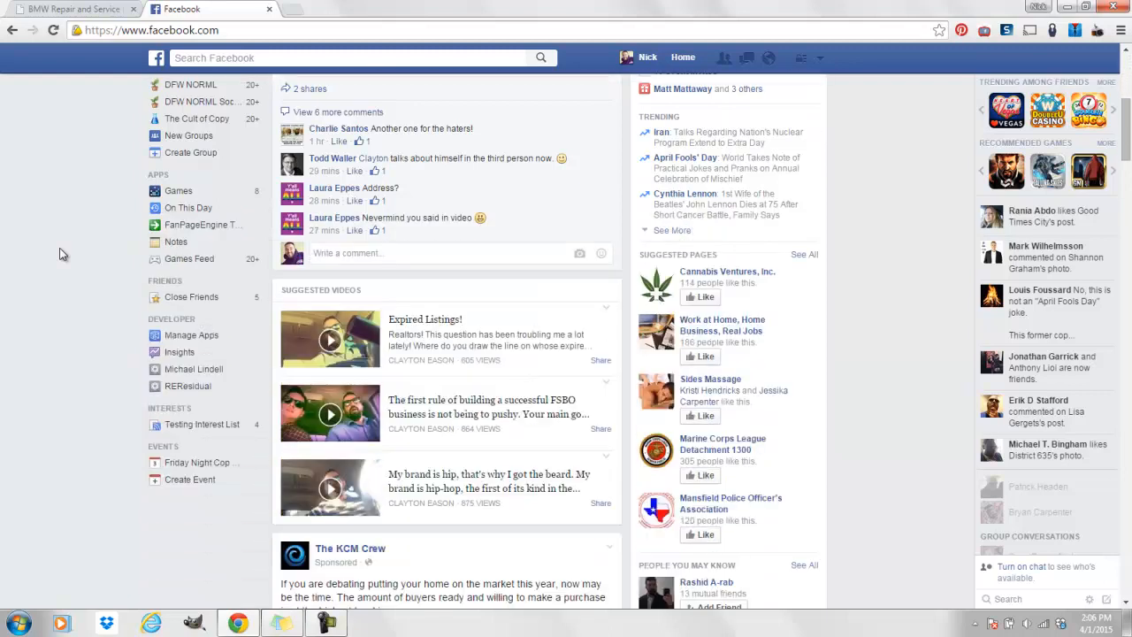
scroll("down", 3)
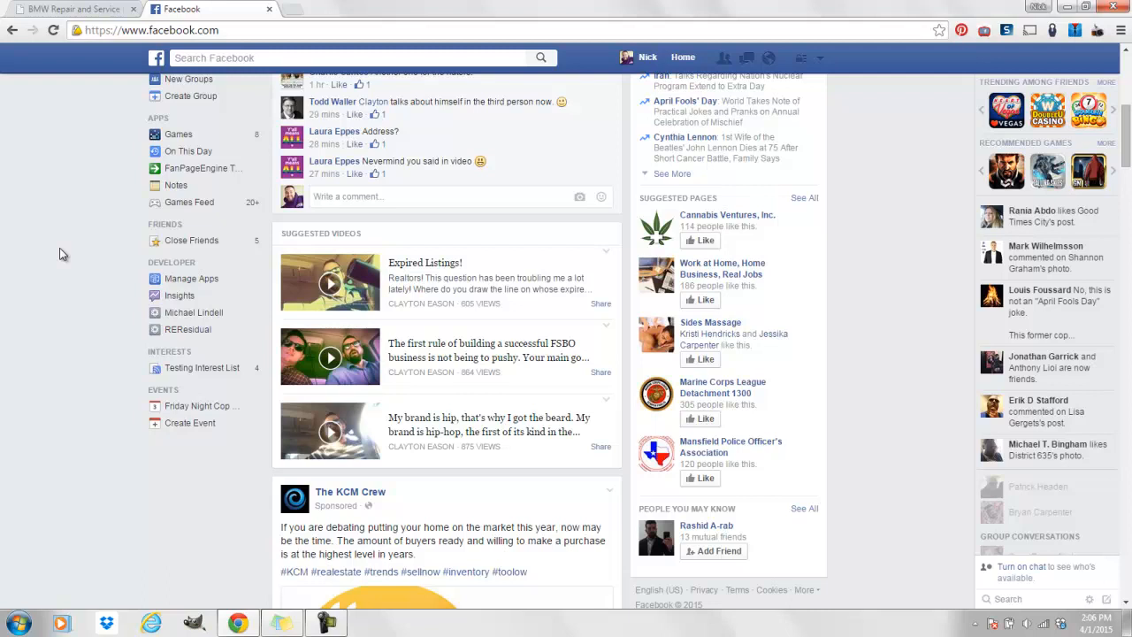